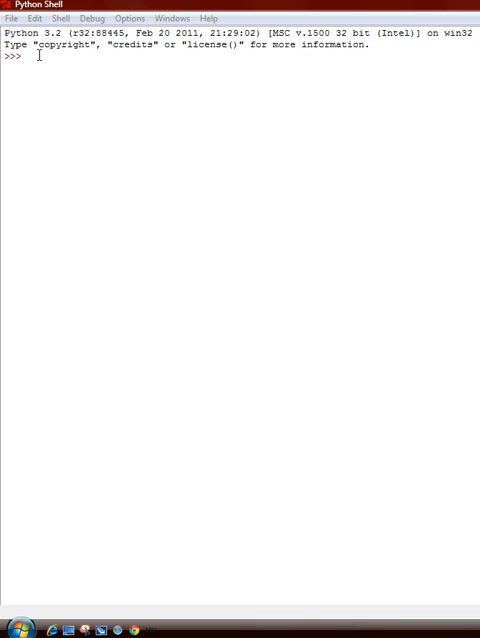
Step: Enter 'for i in range(5):' with an indented body 'print(i)'
text(for)
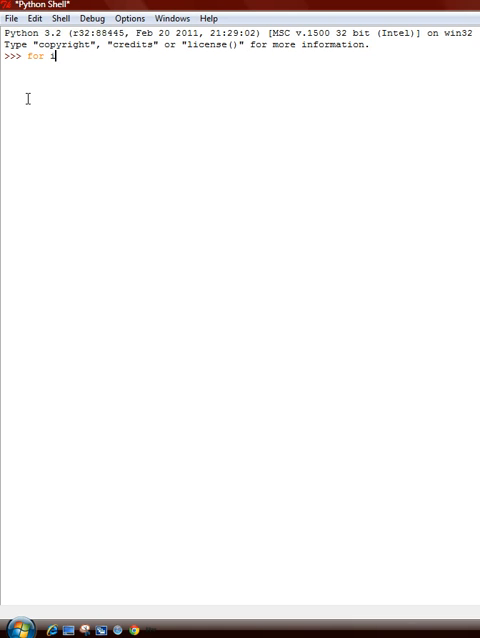
text(in r)
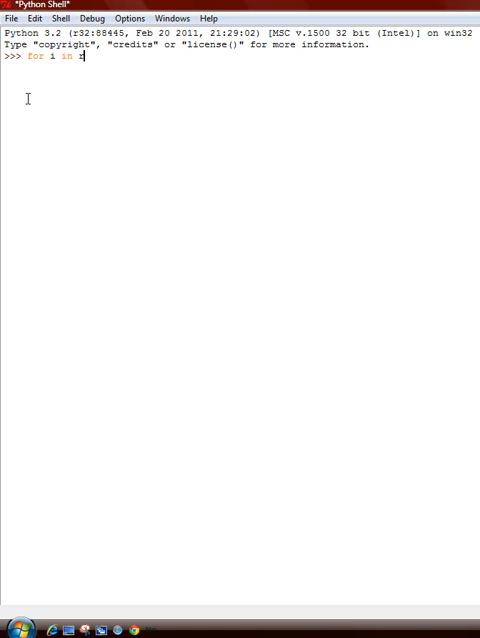
text(ange)
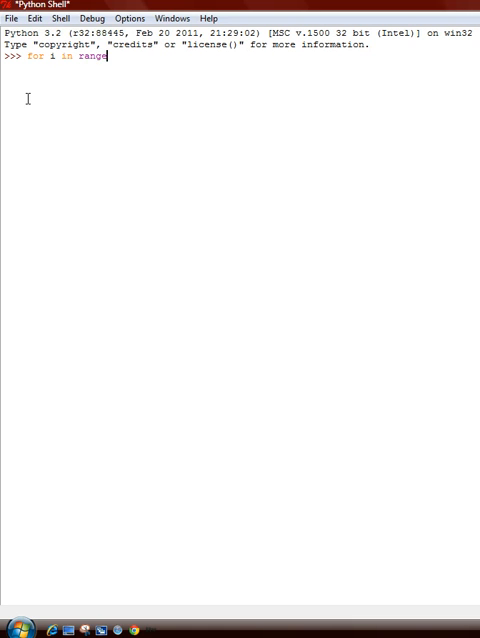
text(()
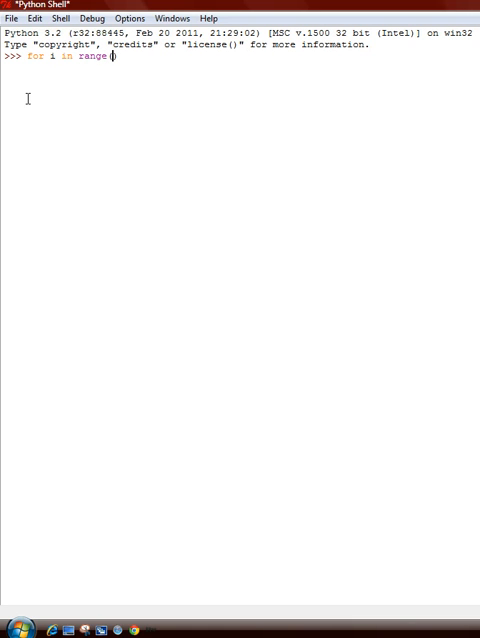
text(5):)
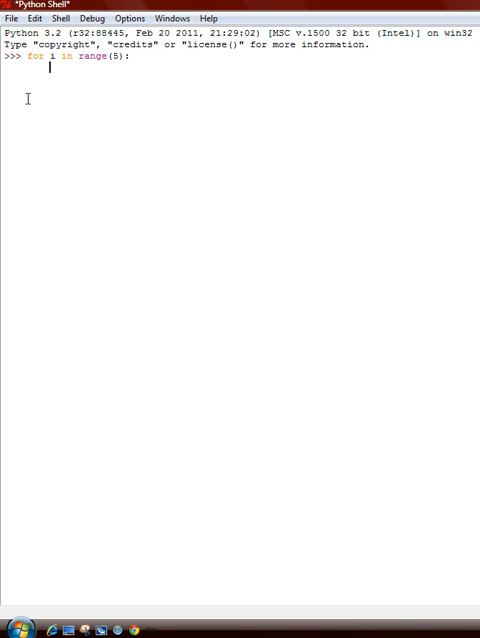
text(prin)
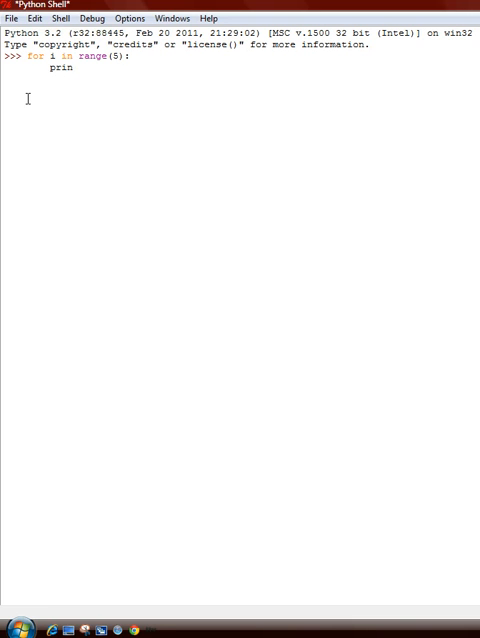
text(t(i))
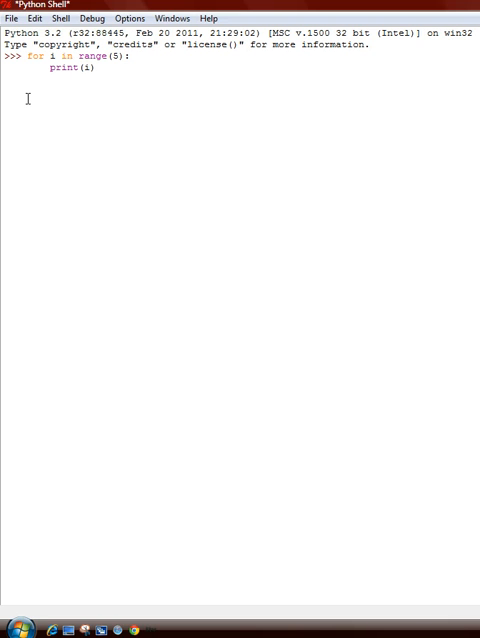
mouse_move(88, 84)
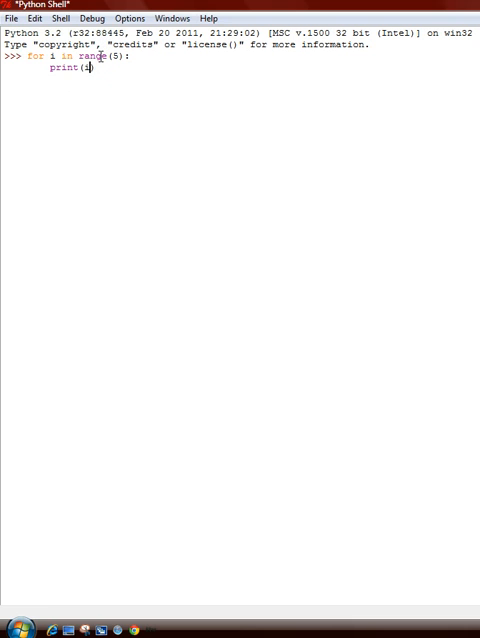
text(i))
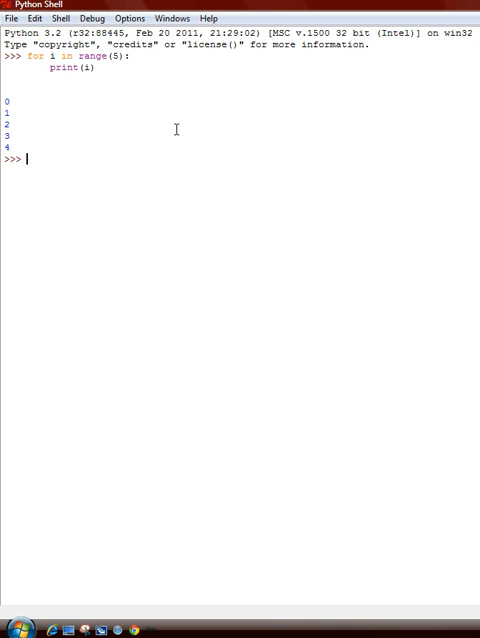
mouse_move(18, 140)
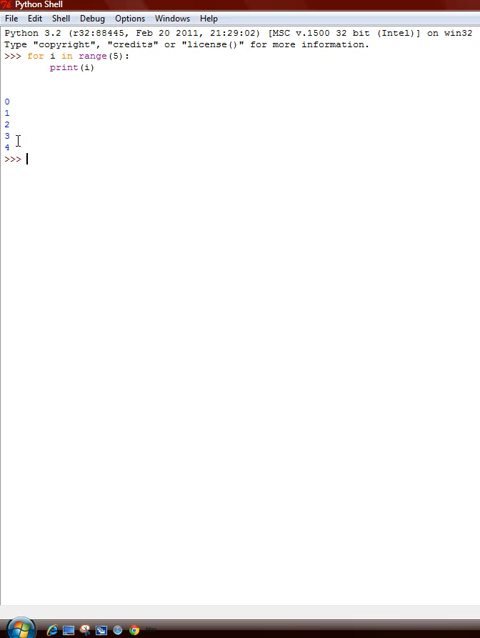
mouse_move(12, 140)
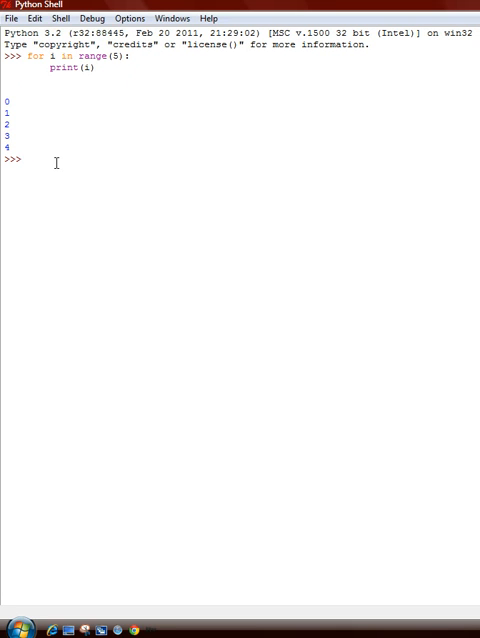
Step: Run the for loop to print 0–4, then begin the next 'while' statement
text(whi)
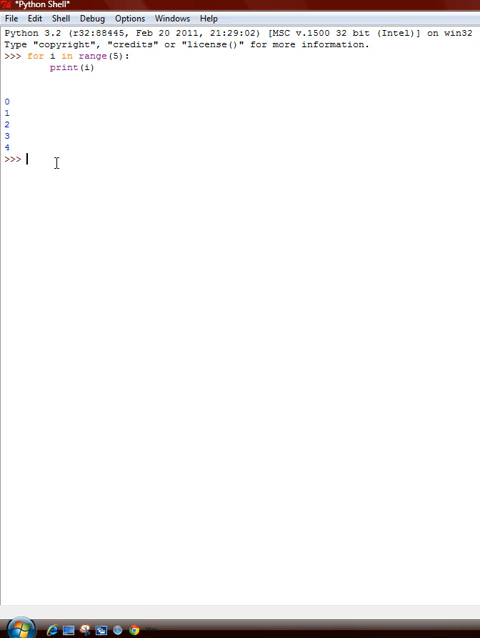
Step: Set b = 0 and write the header 'while b<10:'
text(b =0)
text(w)
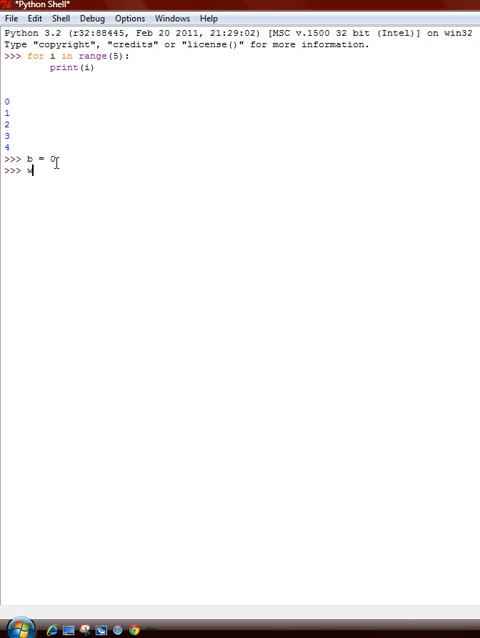
text(hile)
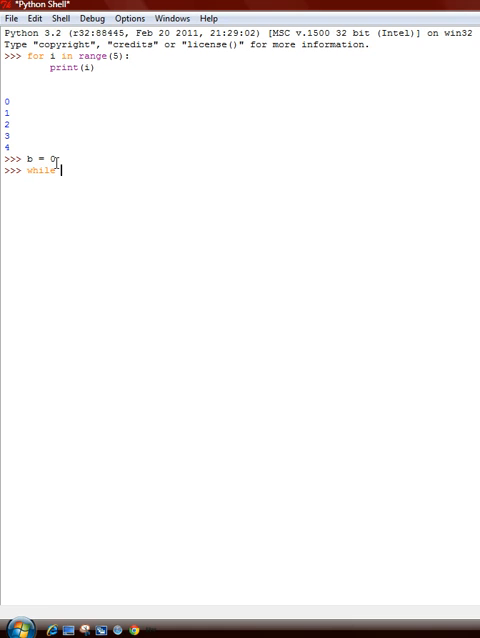
text(b)
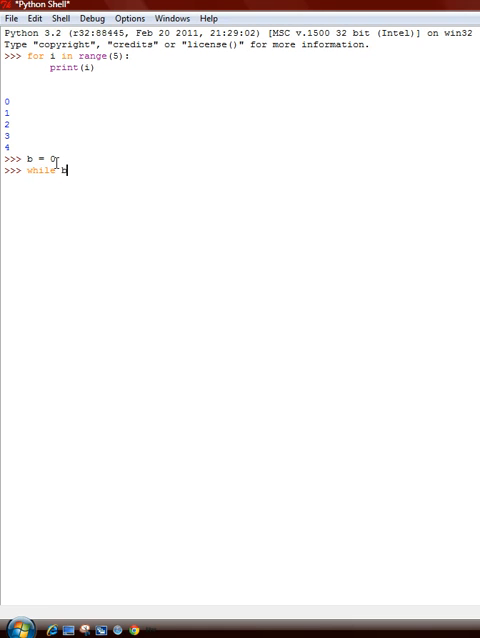
text(<)
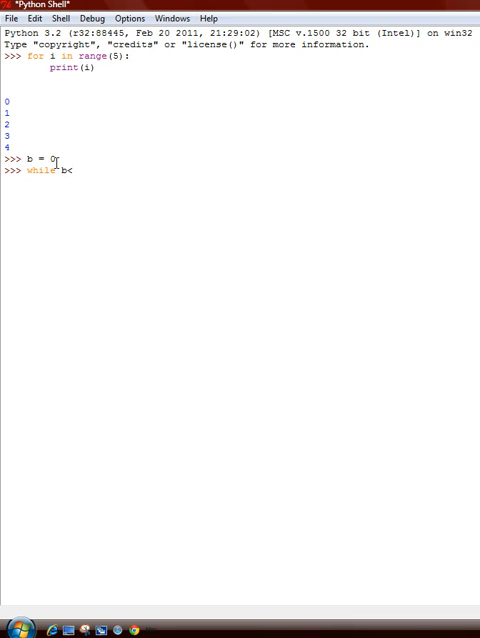
text(10)
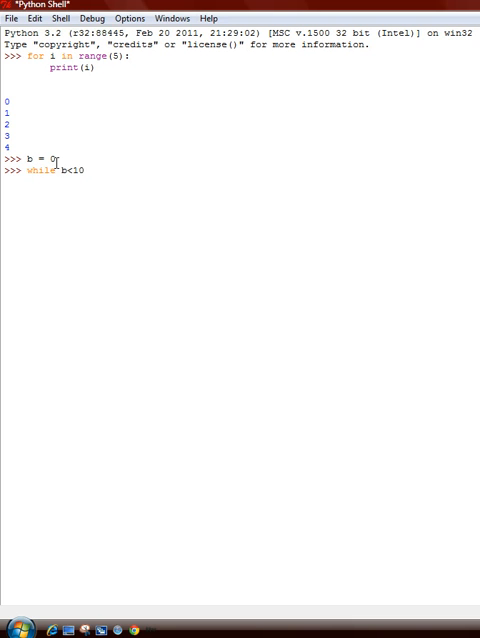
text(:)
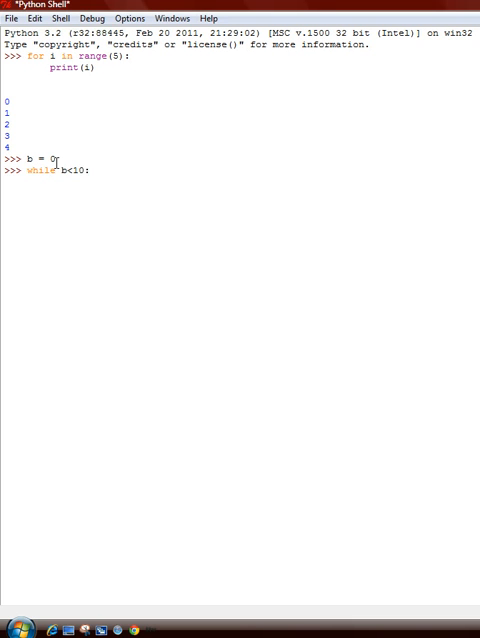
Step: Add the print line and 'b = b + 1' (fixing the stray digit), then run the loop
text(pri)
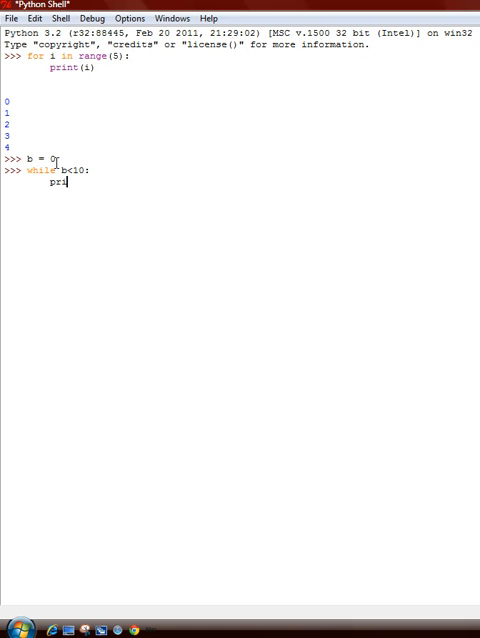
text(nt())
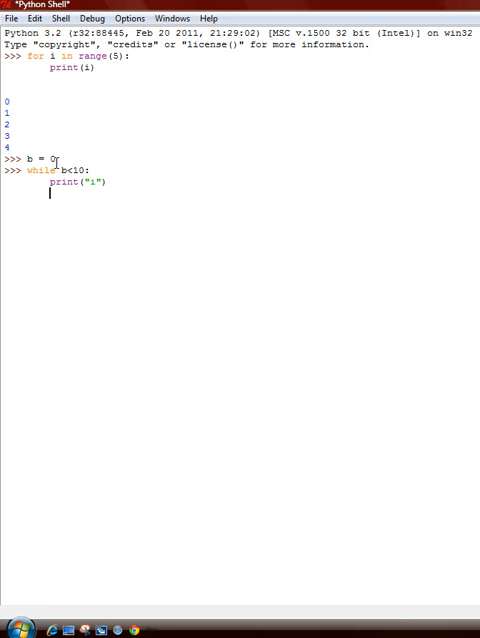
text(b)
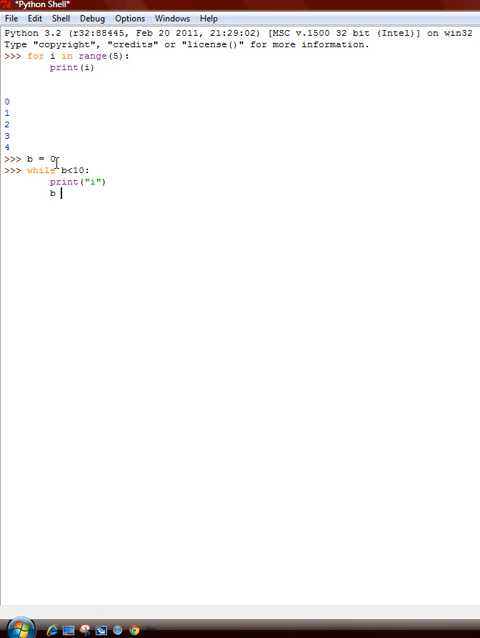
text(= b)
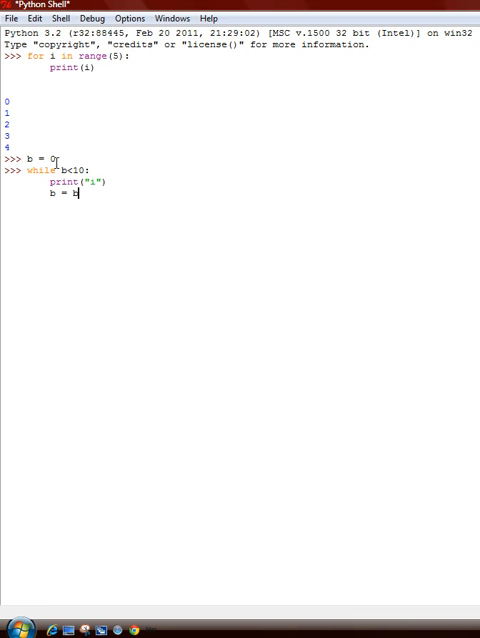
text(=)
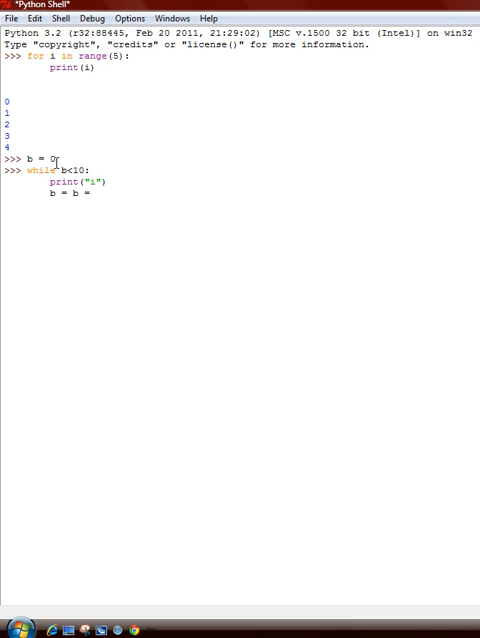
text(12)
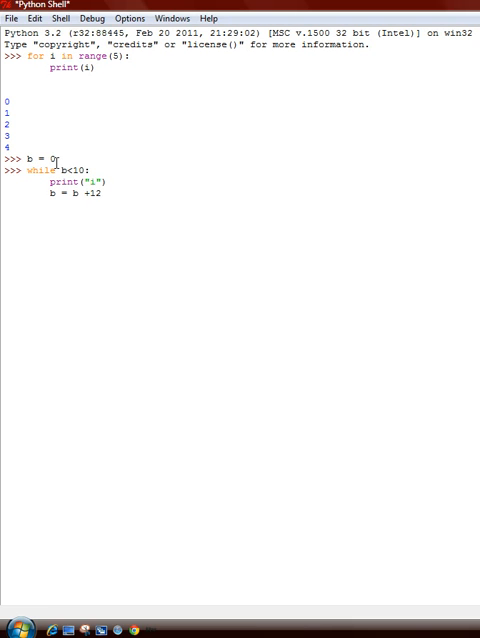
key(Backspace)
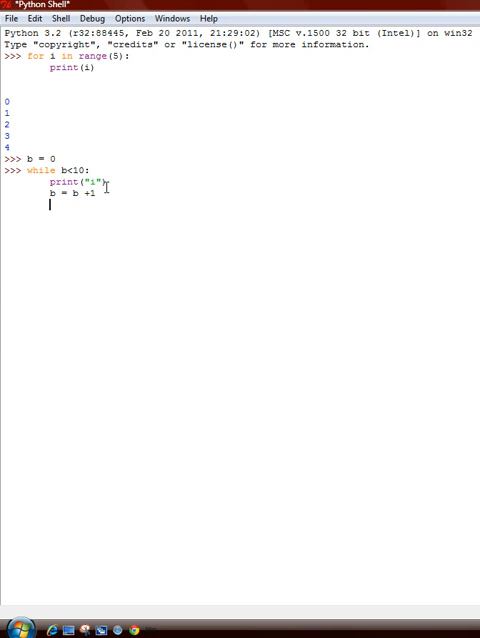
key(Return)
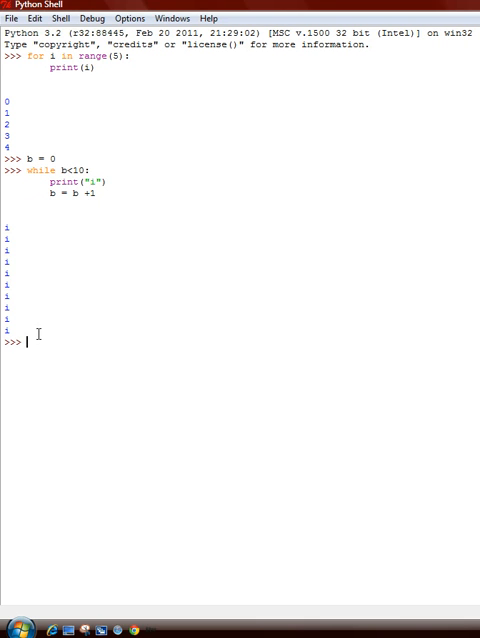
Step: Write 'while 1:' with a print statement so the loop runs endlessly
text(w)
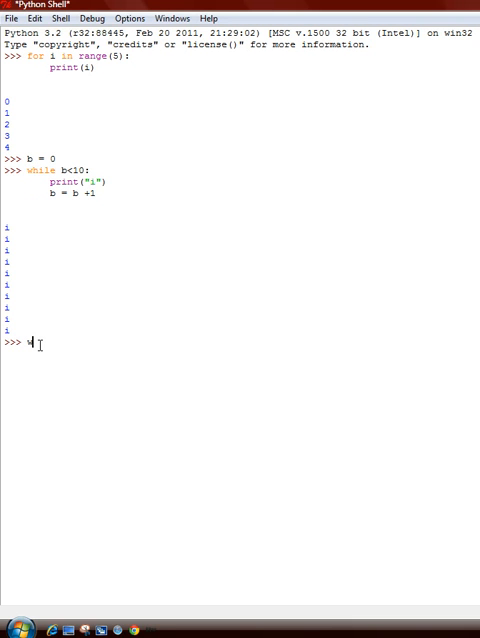
text(wh)
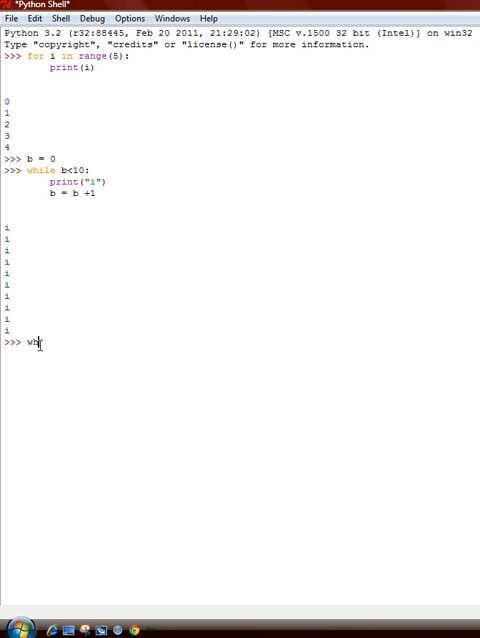
text(ile +1)
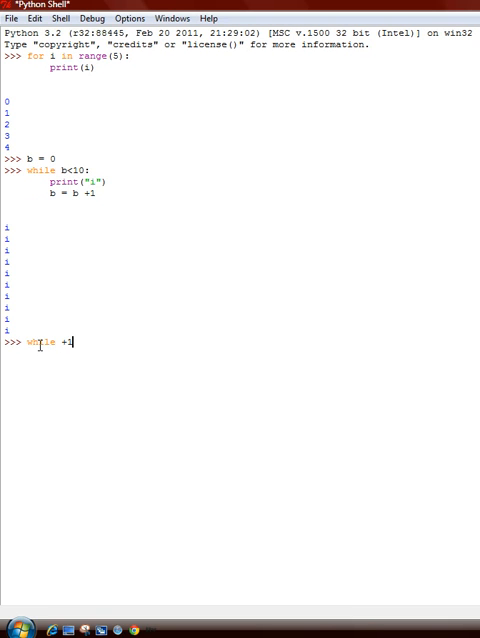
text(:)
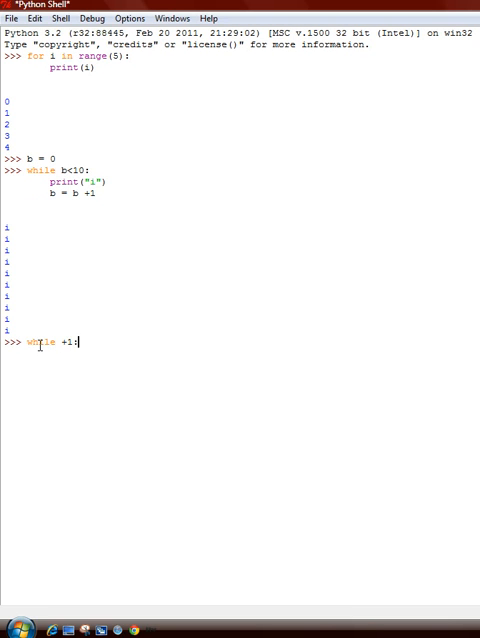
text(pr)
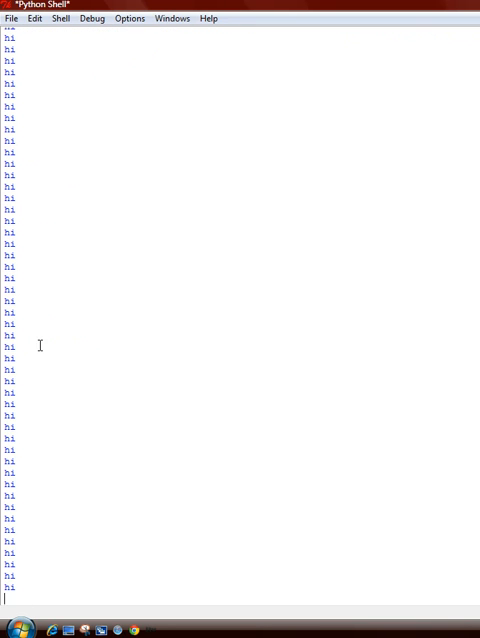
Step: Restart the shell via Shell > Restart Shell to halt the loop and begin typing 'while'
click(62, 18)
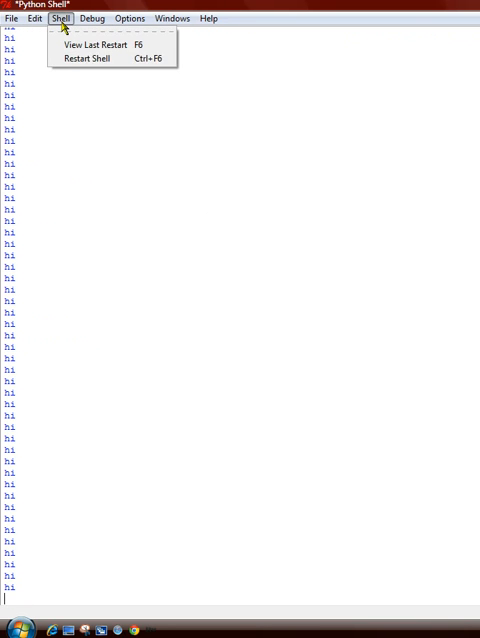
click(84, 58)
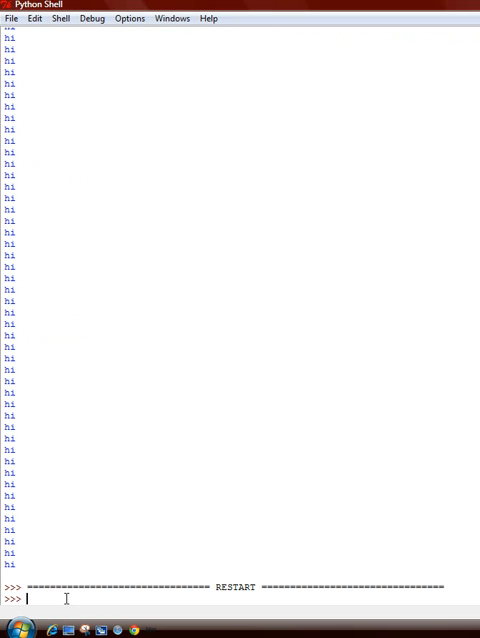
text(while)
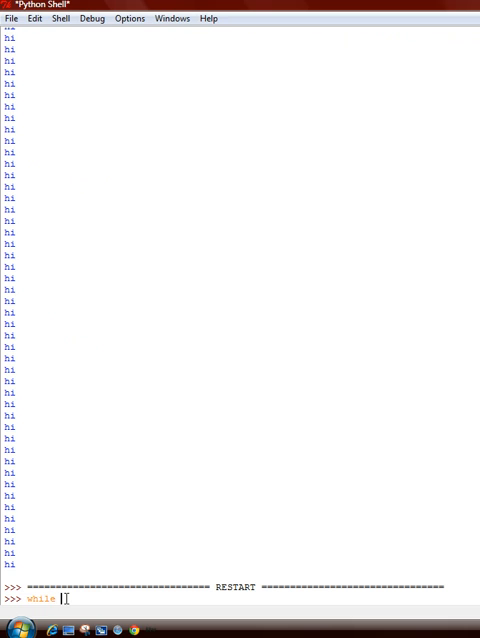
Step: Complete 'while True:' with a print body for another endless loop
text(True:)
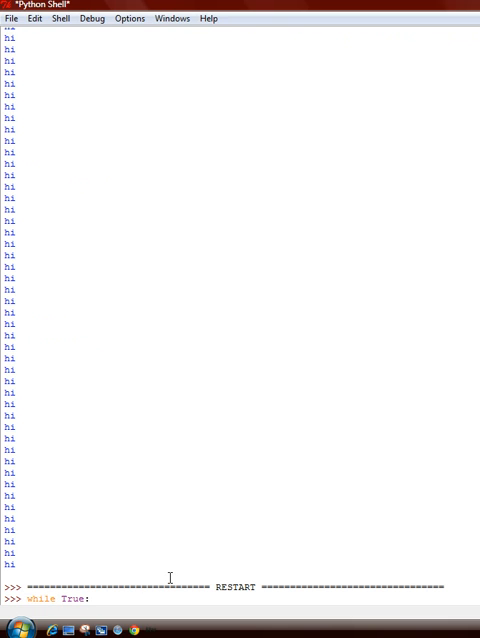
text(pri)
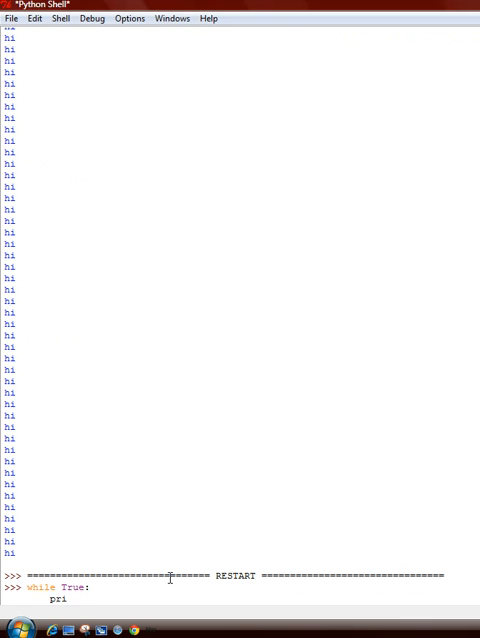
text(nt)
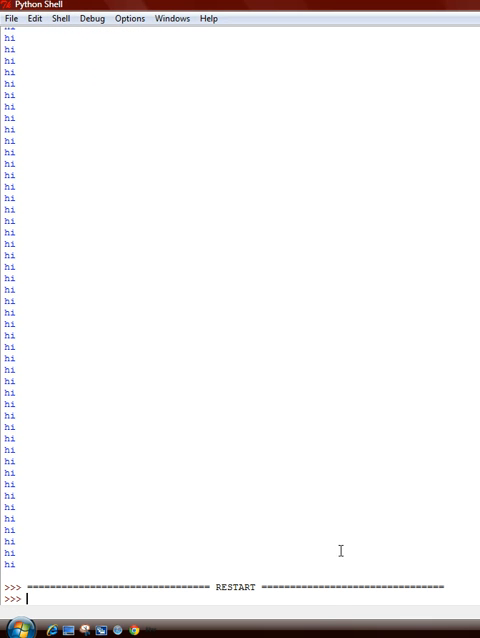
mouse_move(336, 598)
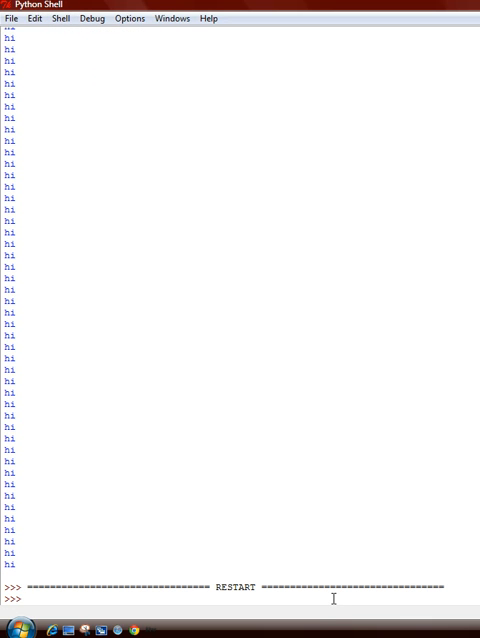